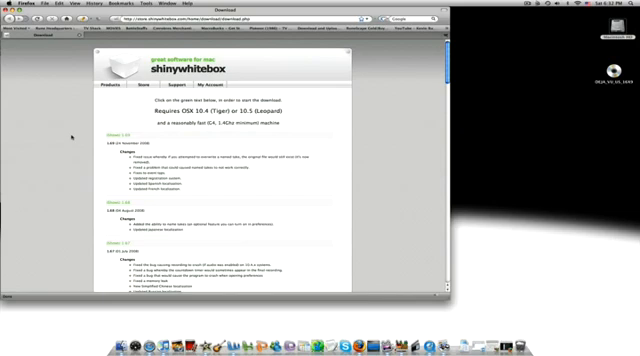
mouse_move(70, 136)
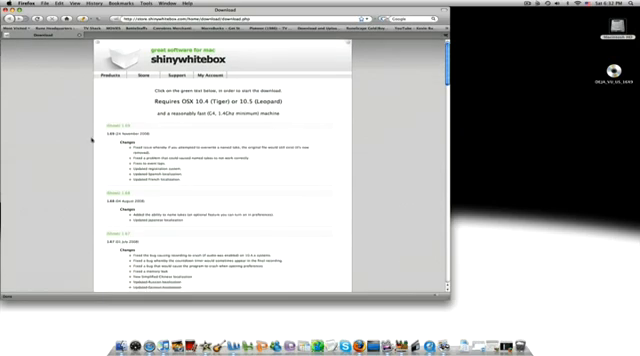
Step: Scroll the shinywhitebox download page down to the release notes beside iShowU's settings window
scroll("down", 3)
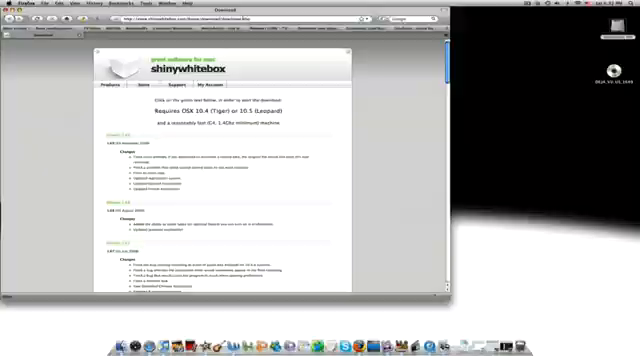
scroll("down", 3)
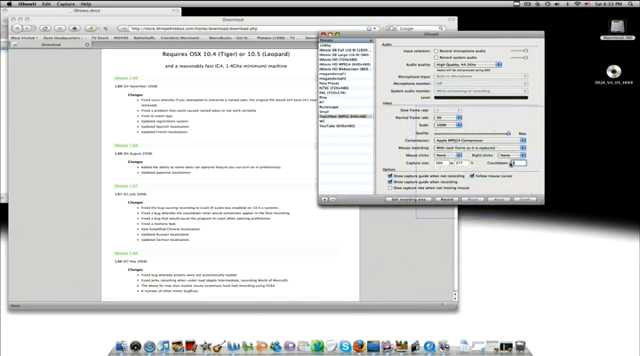
left_click(520, 156)
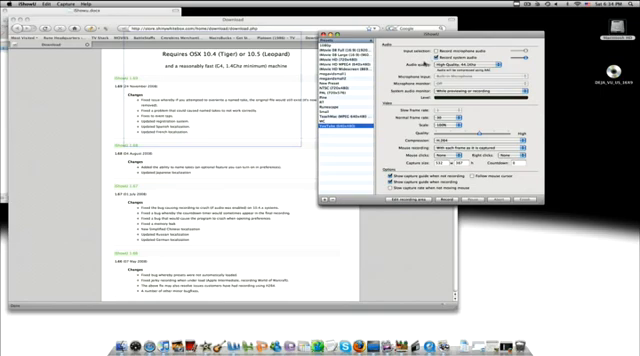
mouse_move(424, 60)
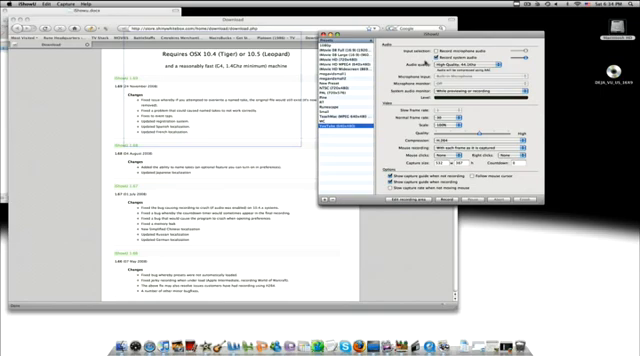